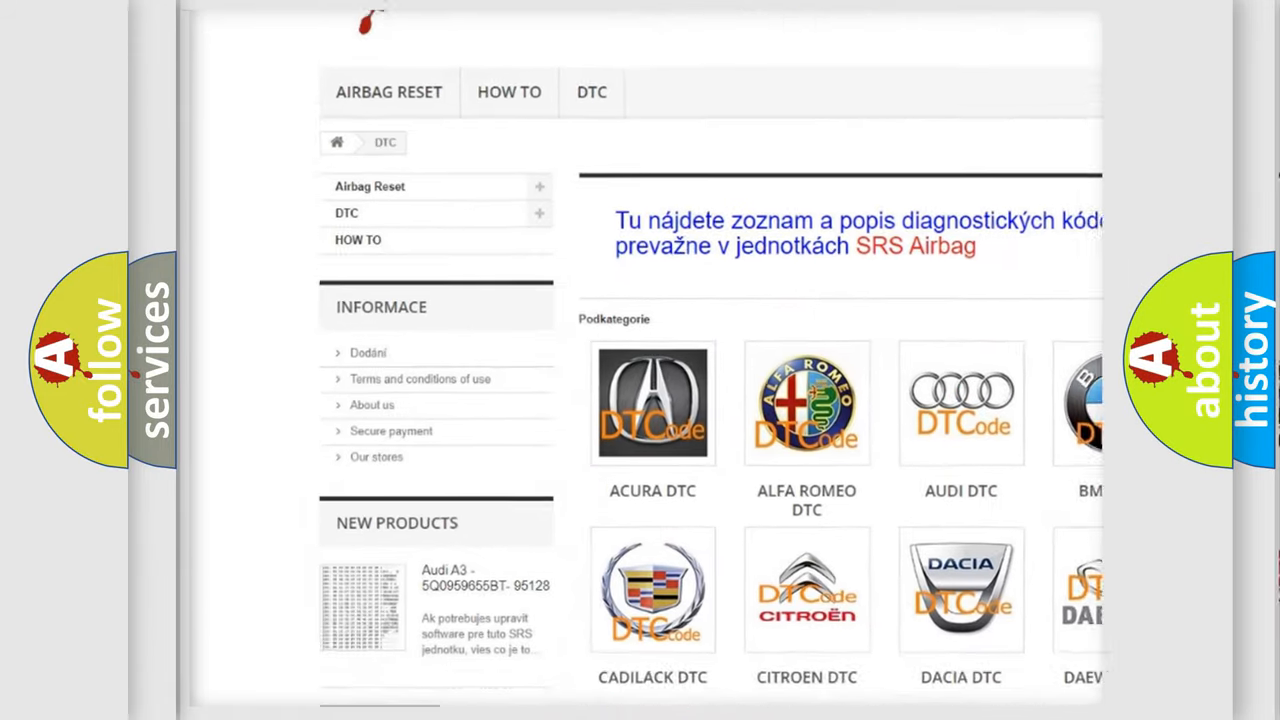
Scroll the DTC brand grid and choose the AUDI DTC tile to list Audi trouble codes
scroll("down", 3)
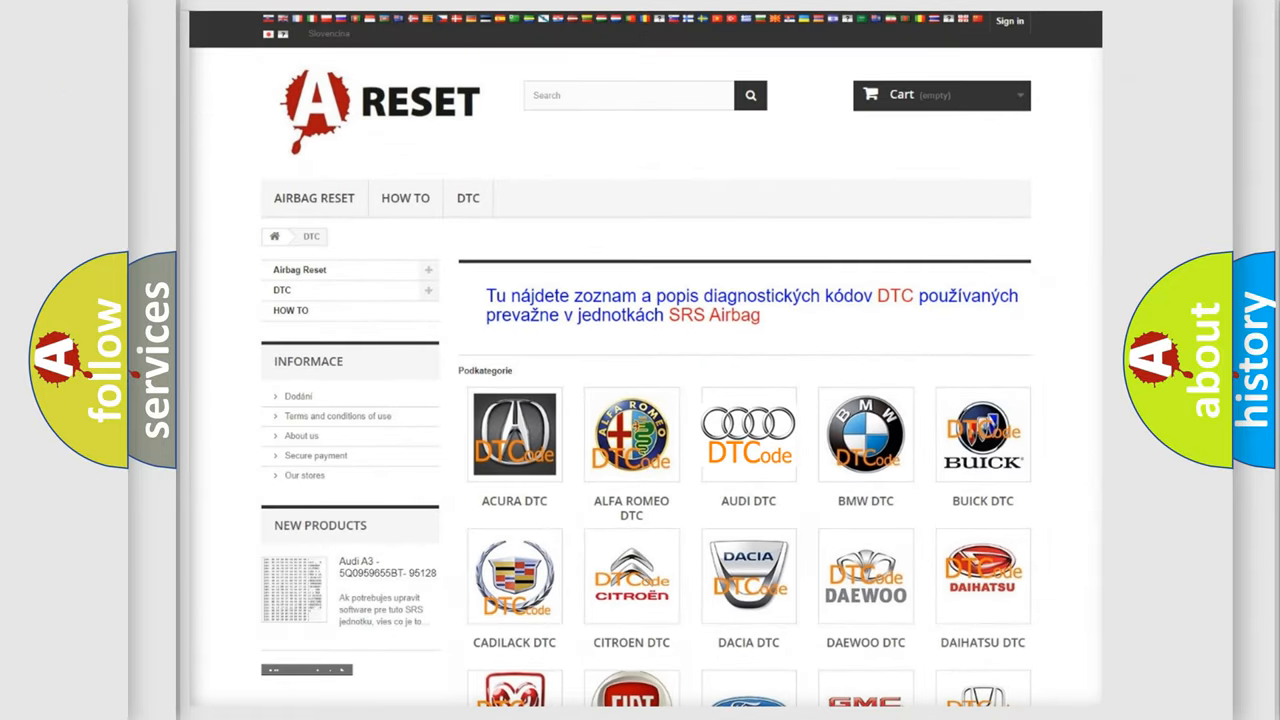
left_click(748, 434)
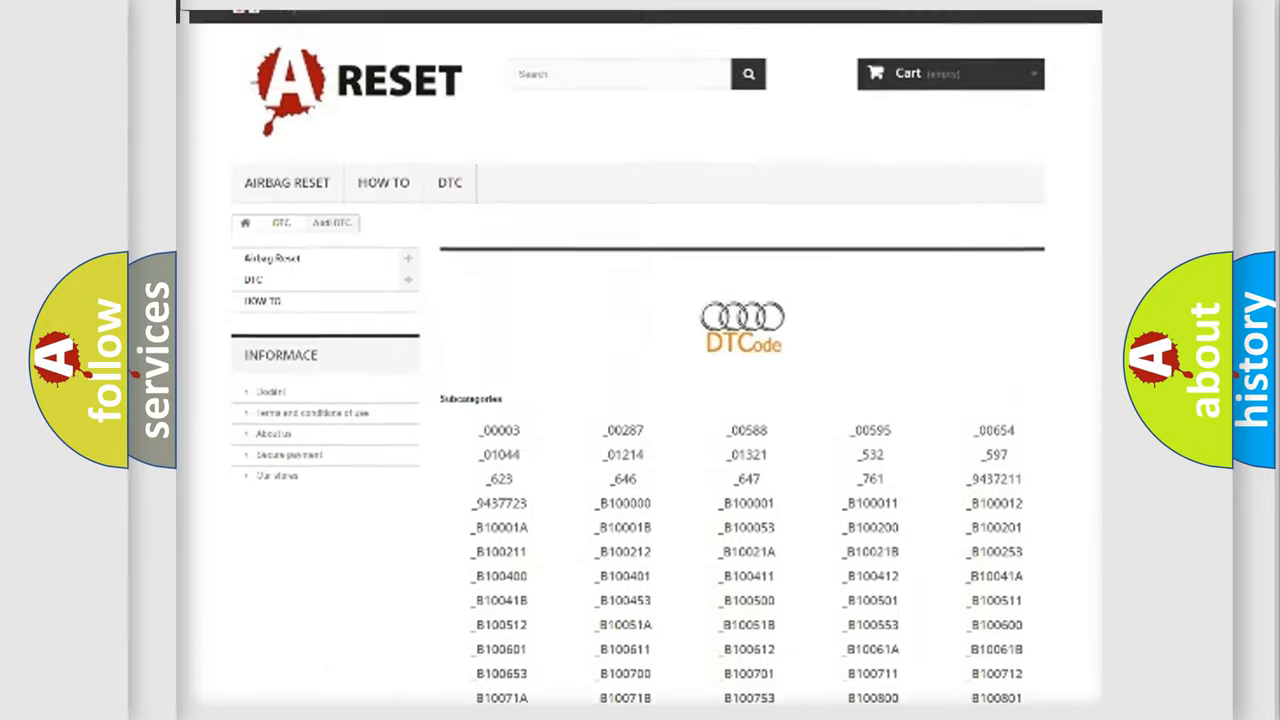